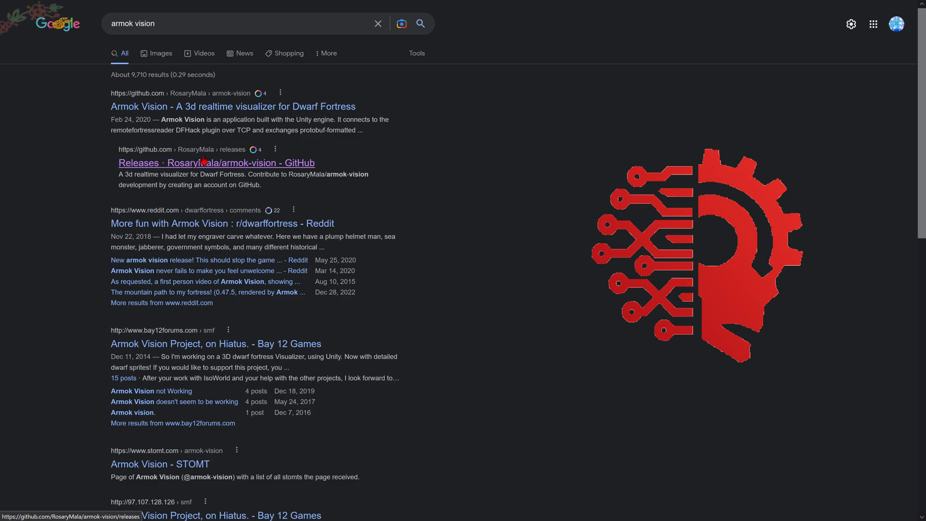
mouse_move(264, 172)
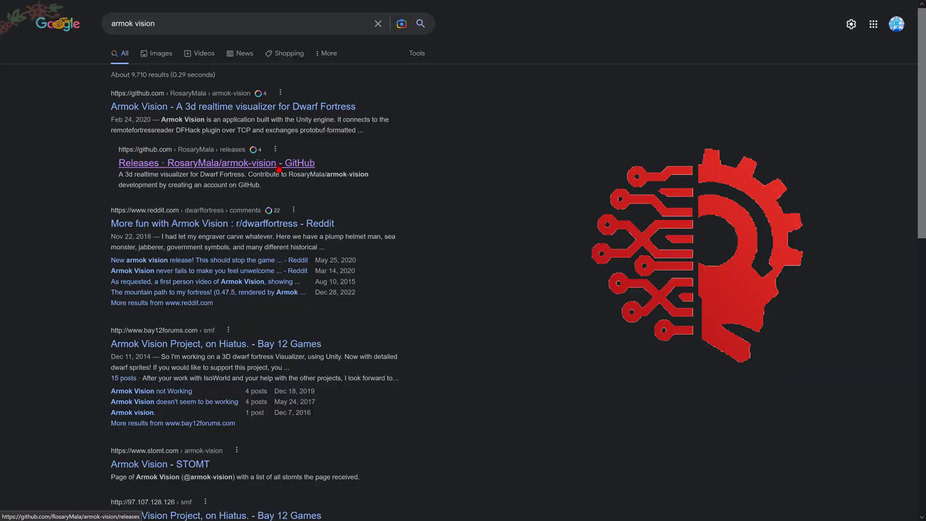
Step: Open the armok-vision Releases page and scroll through v0.21.0 notes to its Assets list
left_click(216, 163)
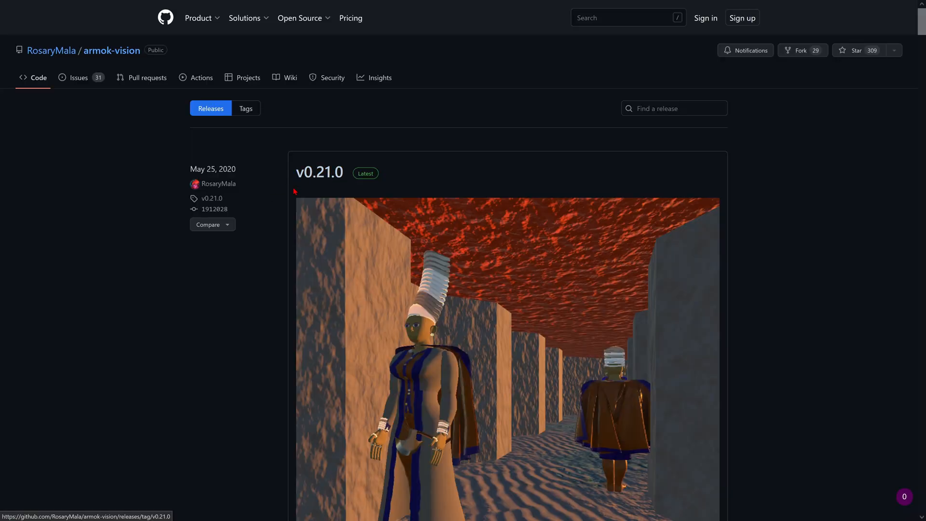
scroll("down", 3)
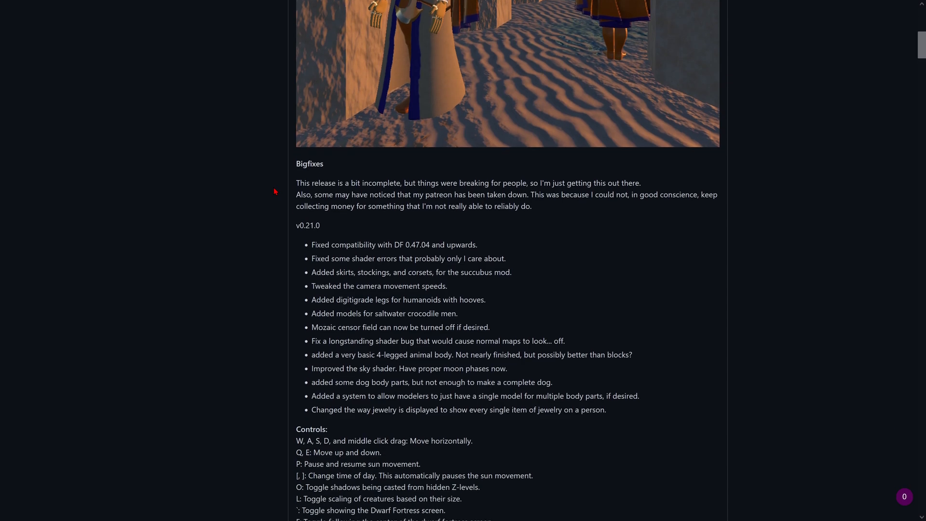
scroll("down", 3)
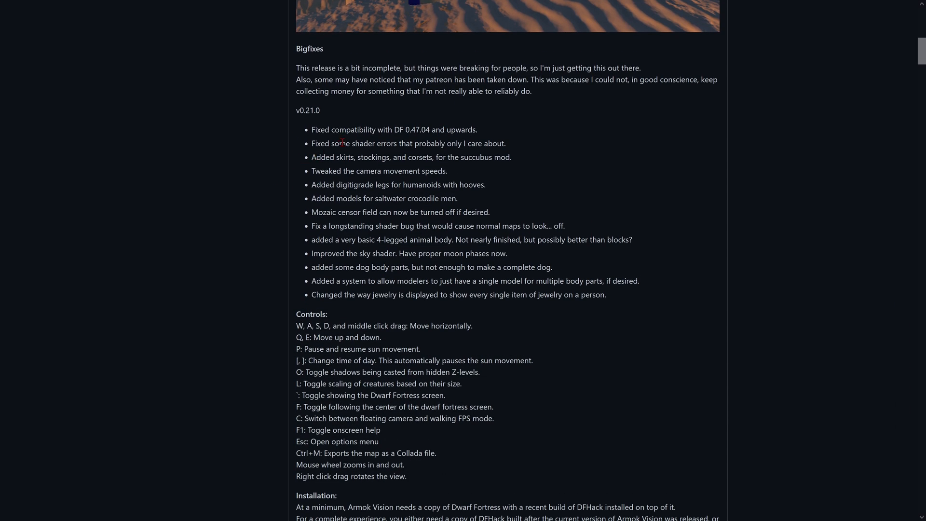
scroll("down", 3)
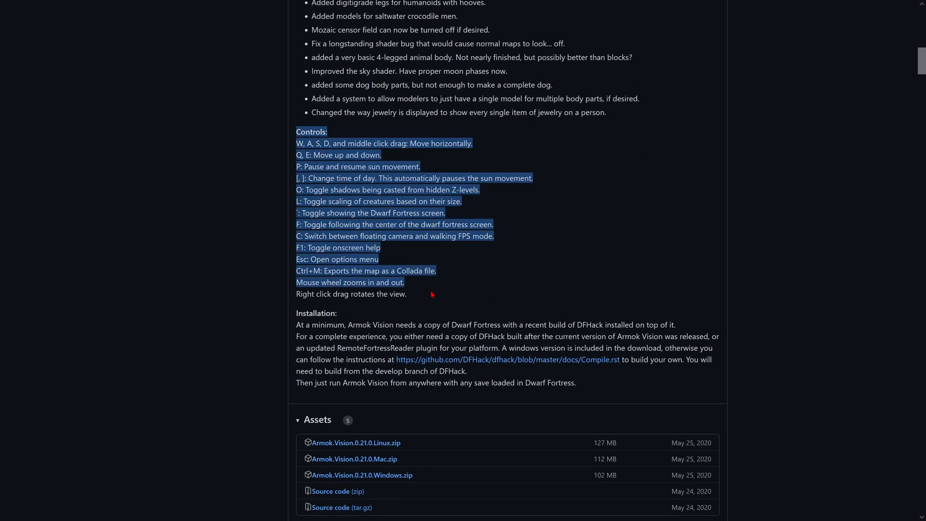
scroll("down", 3)
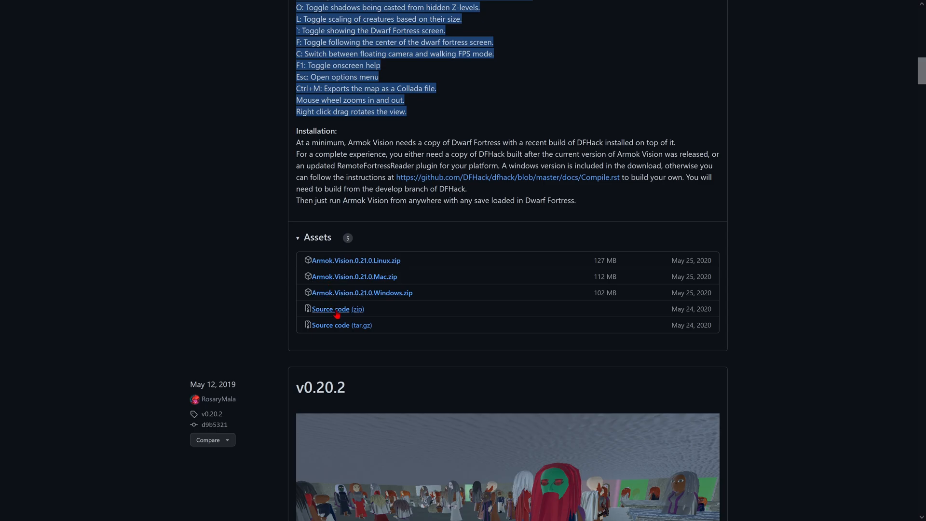
mouse_move(362, 293)
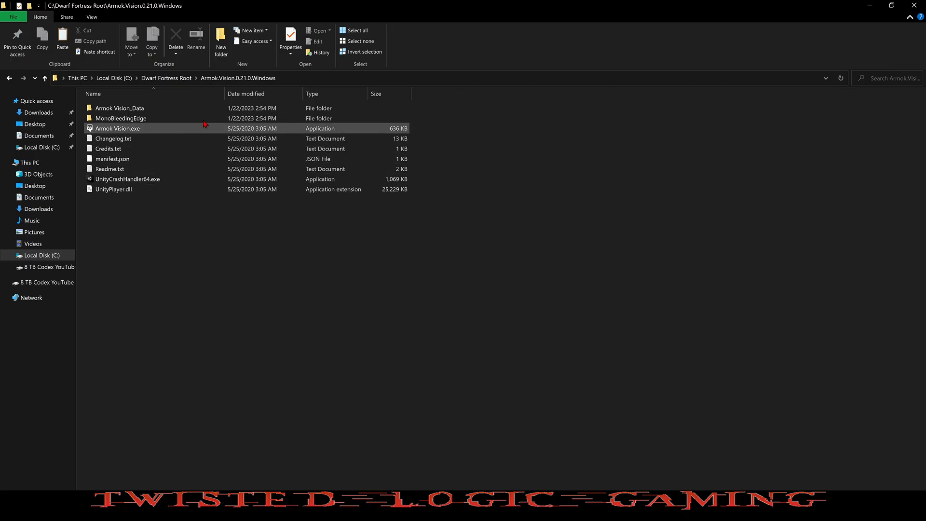
left_click(119, 108)
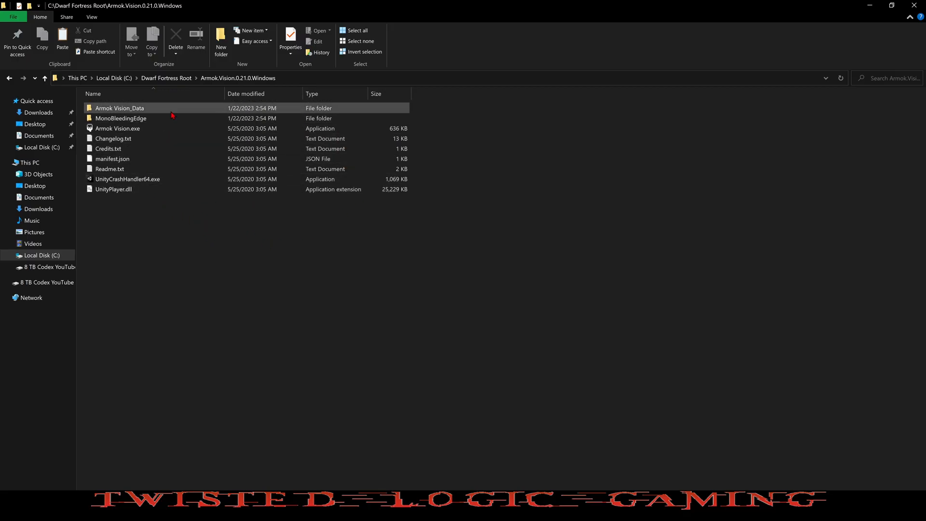
mouse_move(118, 129)
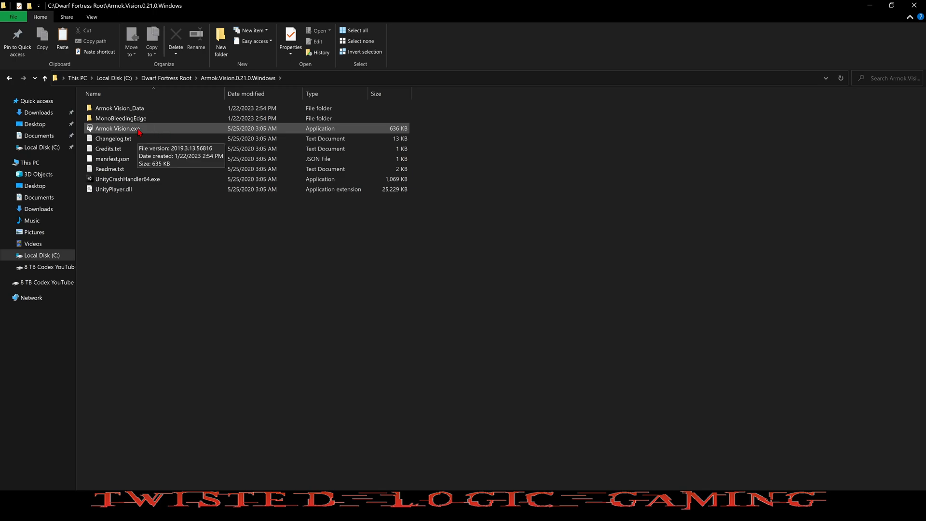
left_click(117, 128)
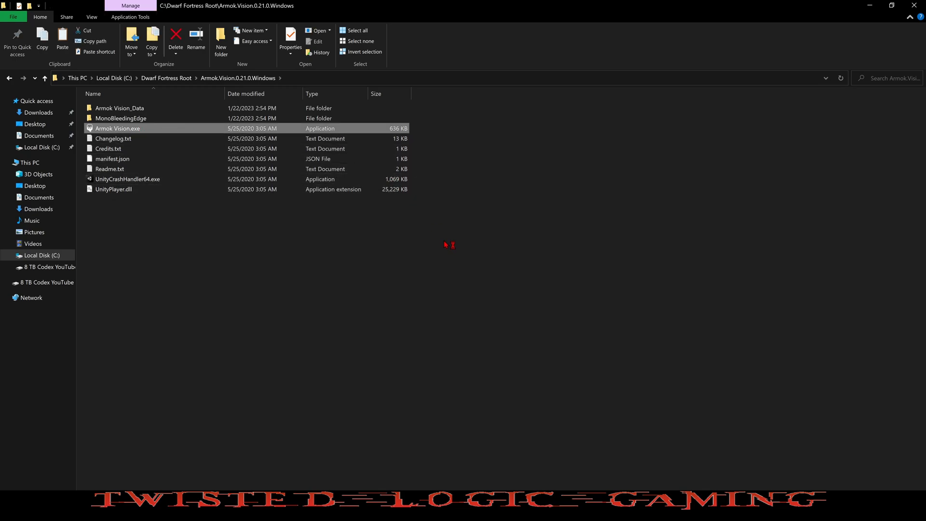
Step: Launch Armok Vision.exe and let it load textures, meshes and creature sprites
double_click(116, 129)
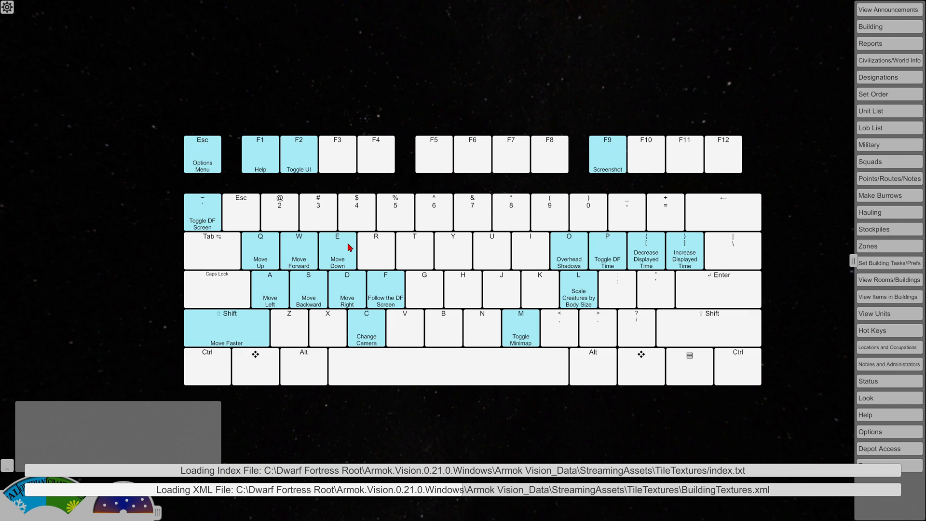
mouse_move(230, 235)
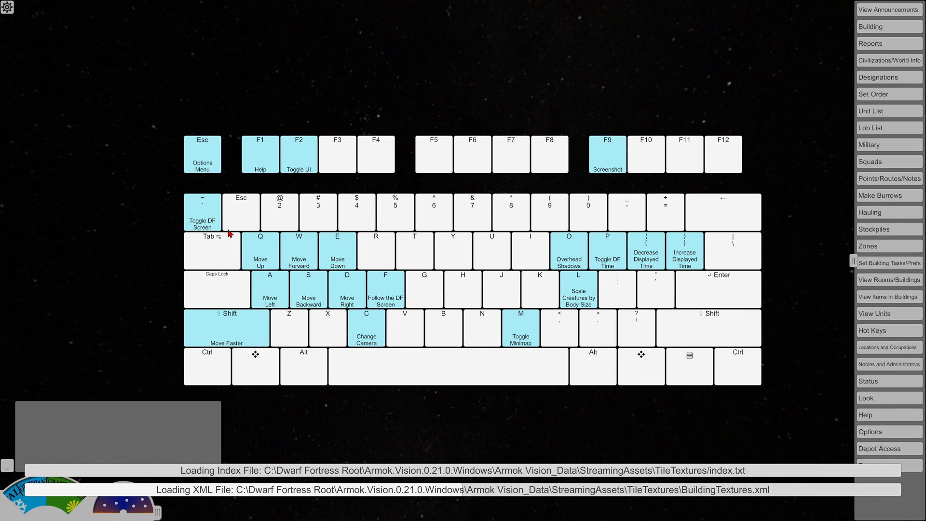
mouse_move(236, 168)
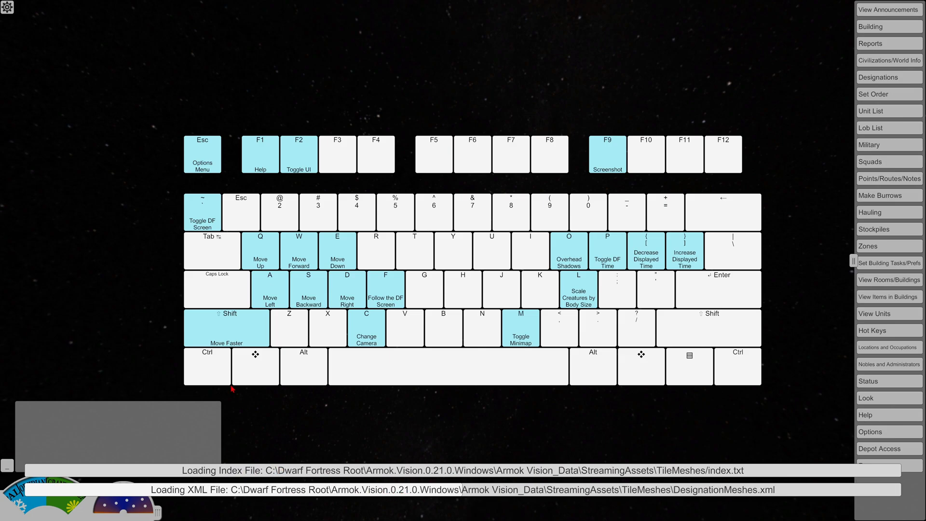
mouse_move(618, 250)
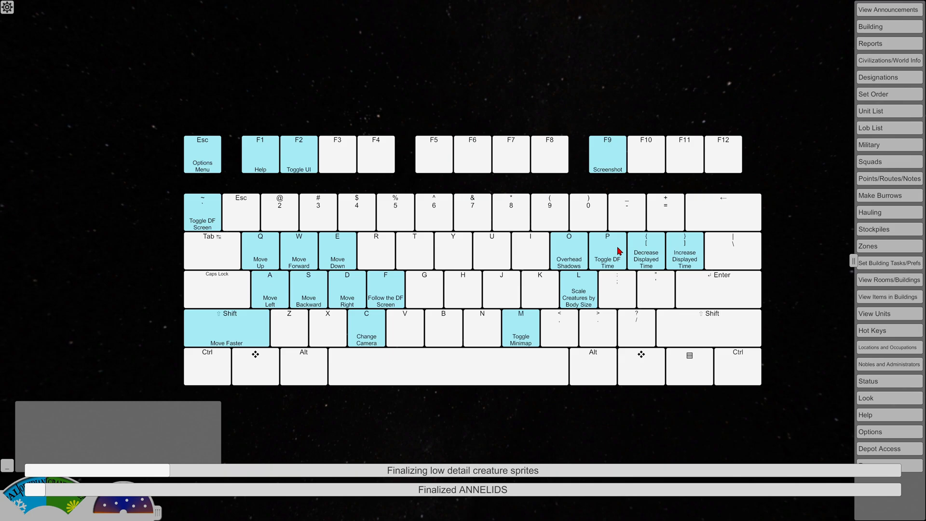
mouse_move(305, 256)
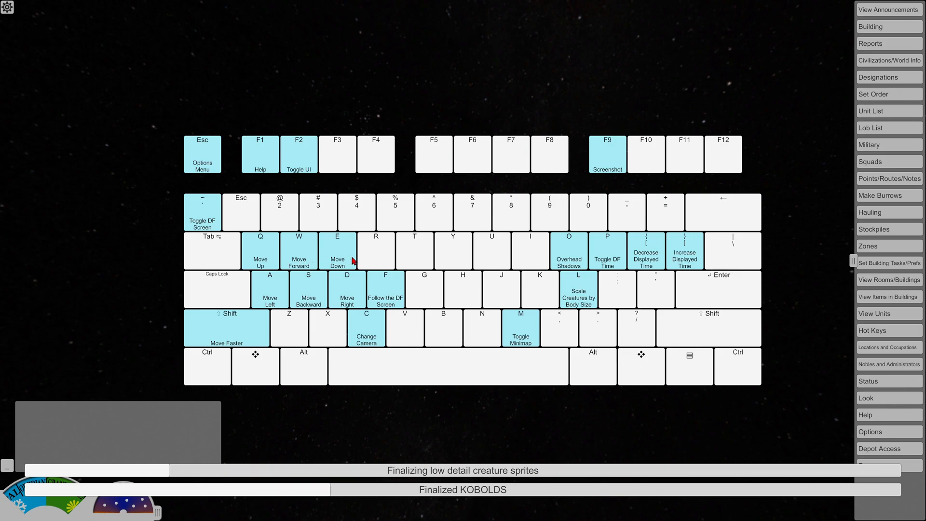
mouse_move(253, 262)
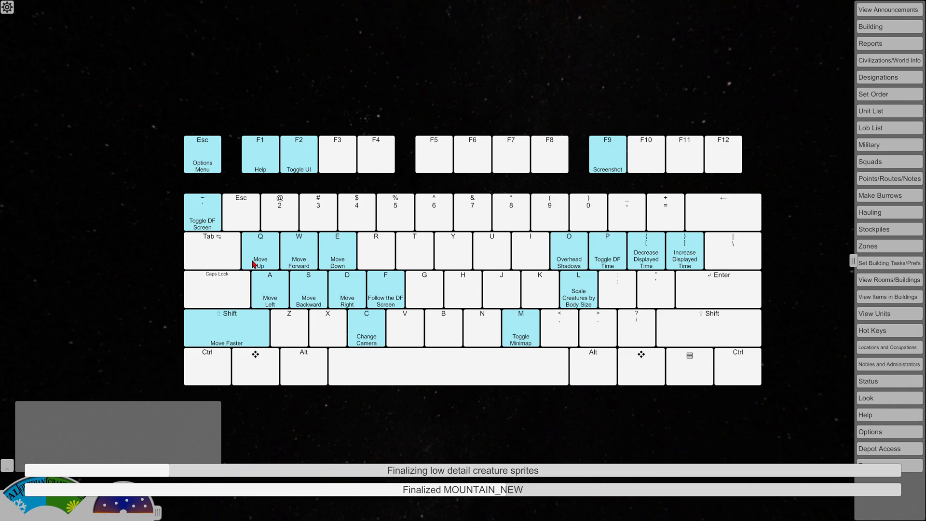
mouse_move(396, 317)
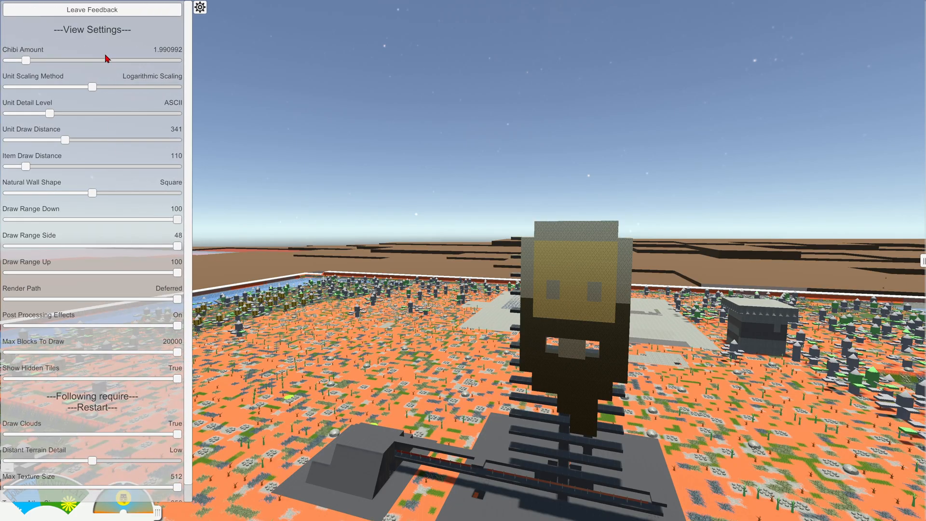
mouse_move(100, 420)
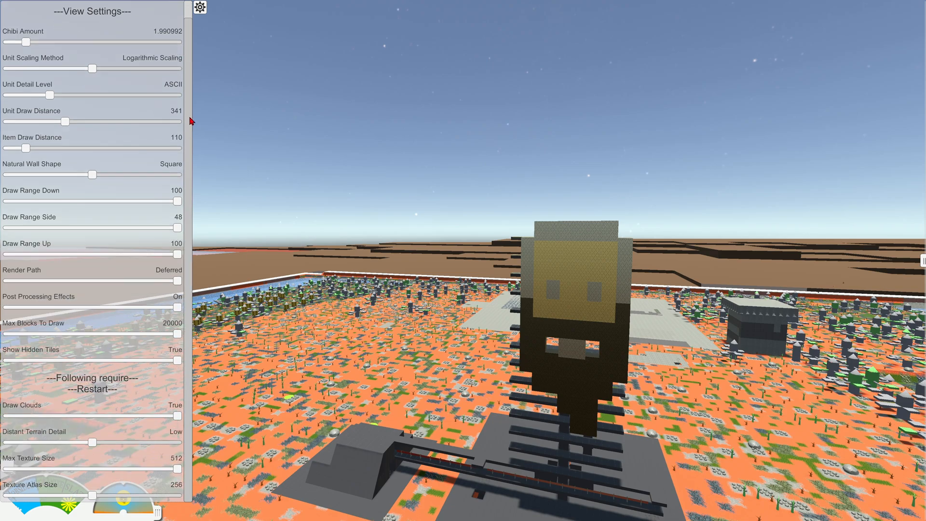
mouse_move(42, 278)
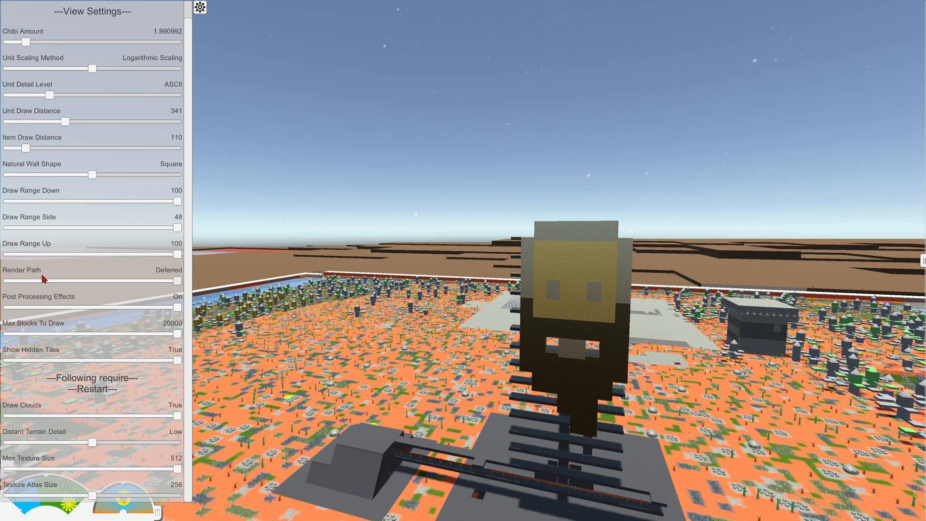
Step: Close the View Settings panel and bring up the side fortress command menu
left_click(200, 7)
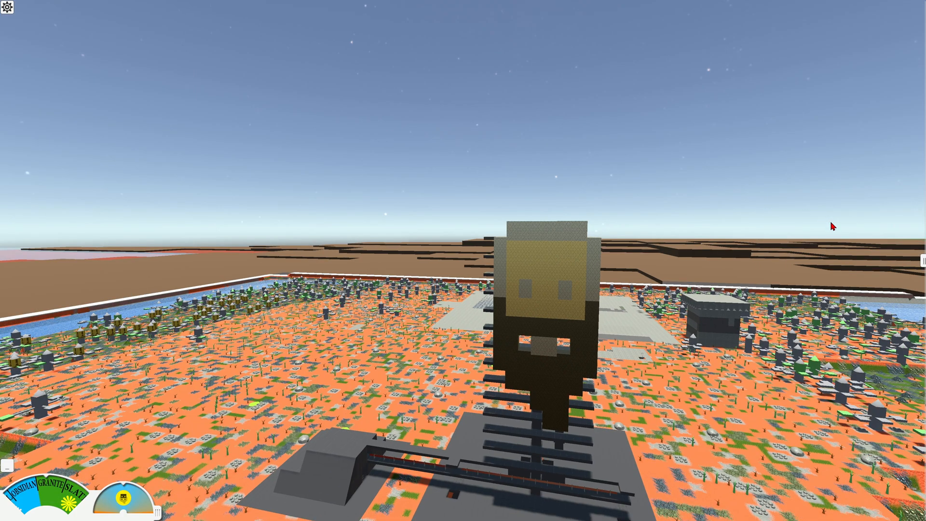
left_click(921, 260)
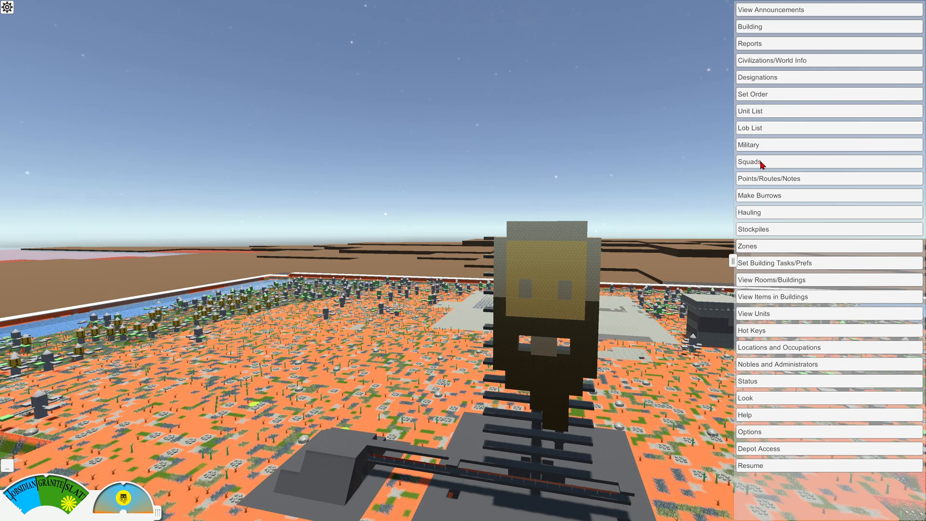
mouse_move(773, 216)
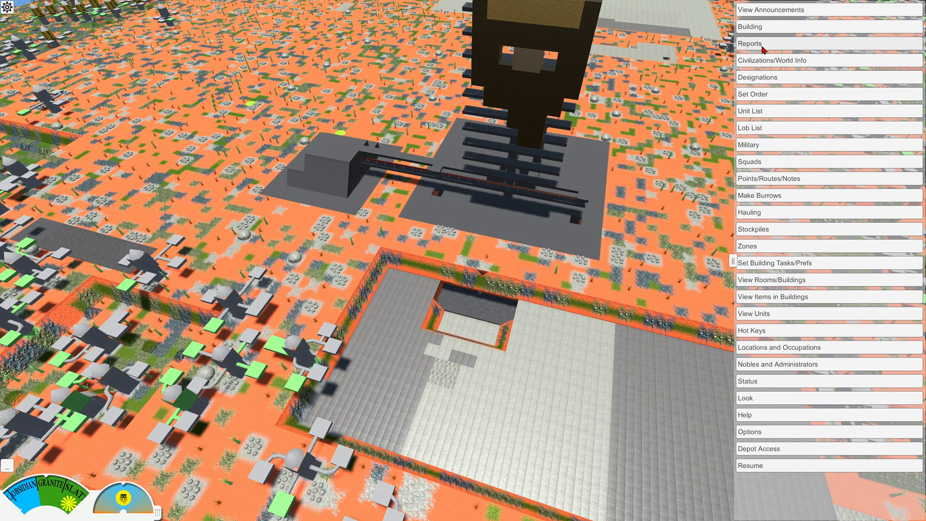
mouse_move(870, 123)
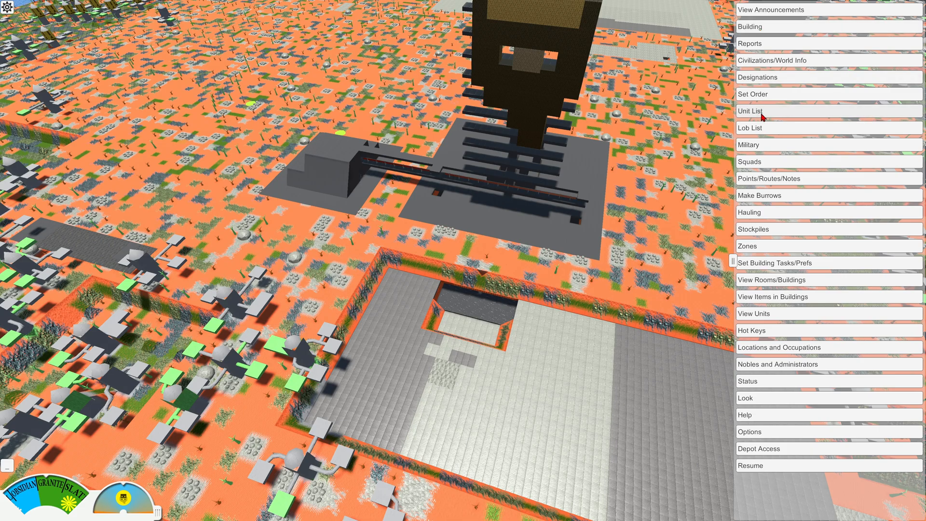
mouse_move(754, 165)
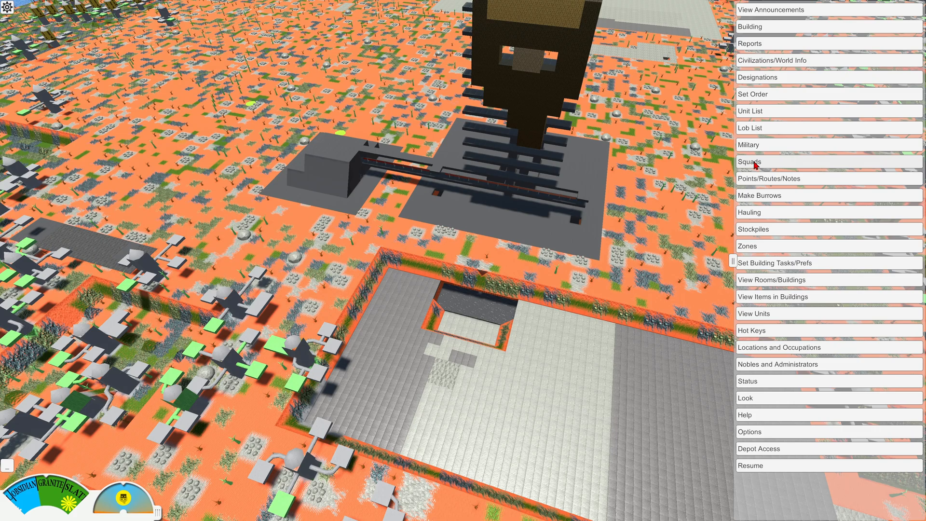
mouse_move(758, 256)
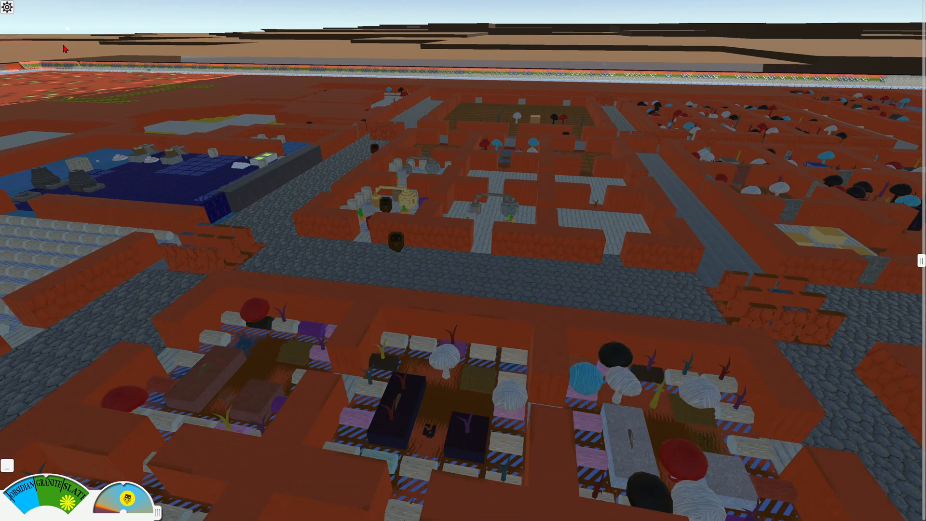
Step: Reopen View Settings and slide Unit Detail Level from ASCII through sprites to 3D Models
left_click(8, 8)
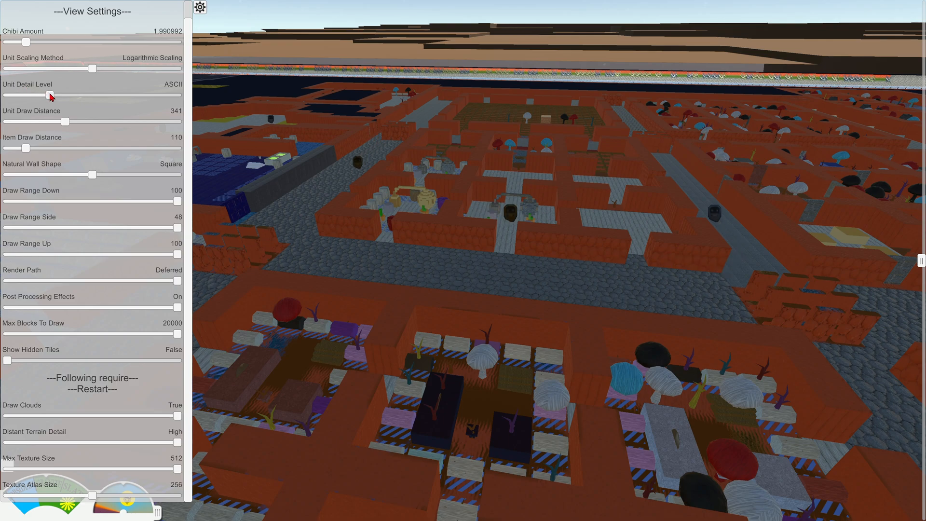
left_click_drag(46, 94, 92, 94)
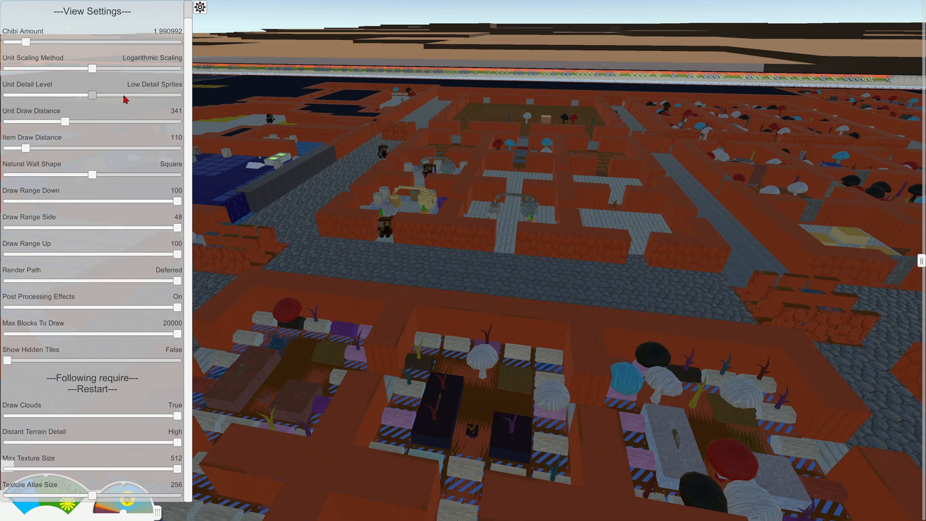
left_click_drag(90, 95, 134, 95)
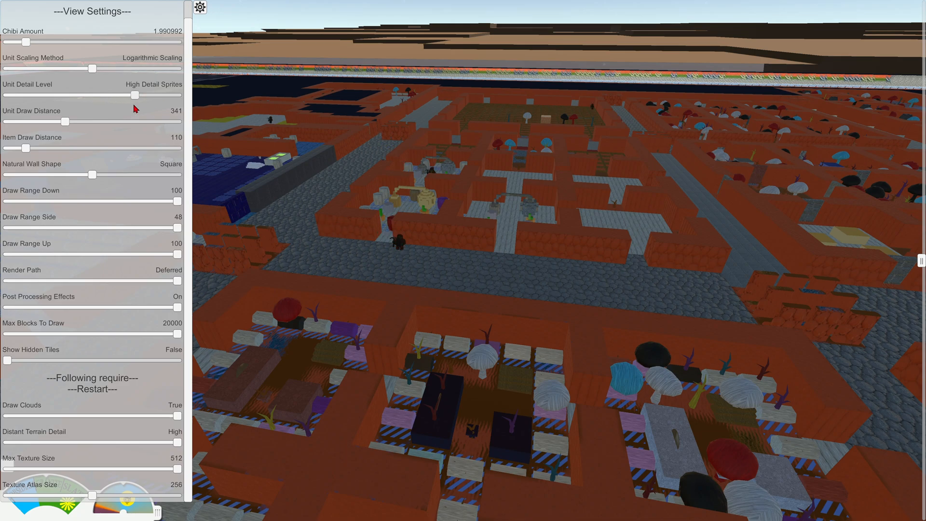
left_click_drag(132, 95, 176, 95)
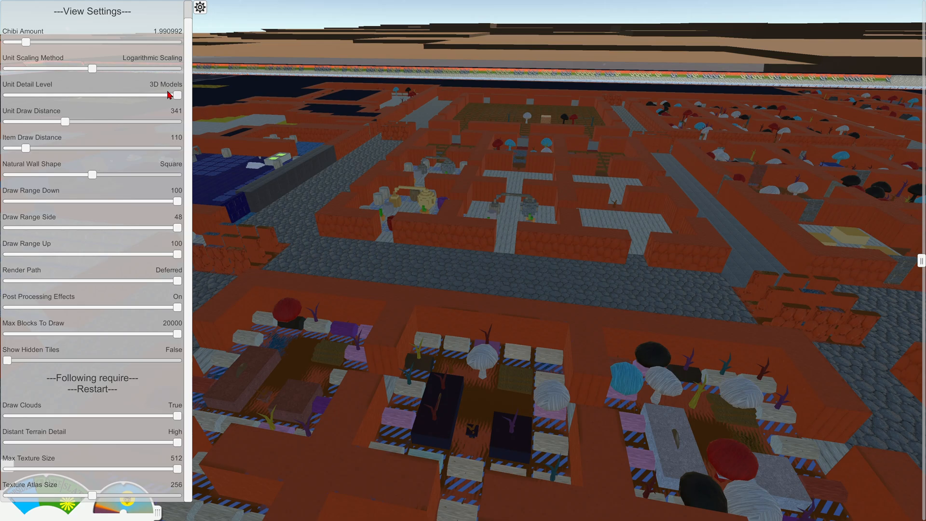
mouse_move(436, 163)
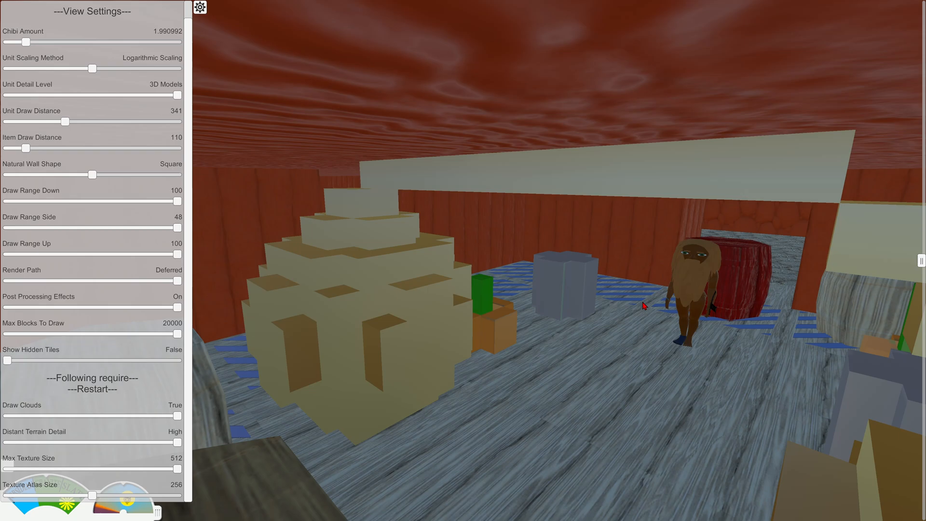
mouse_move(695, 331)
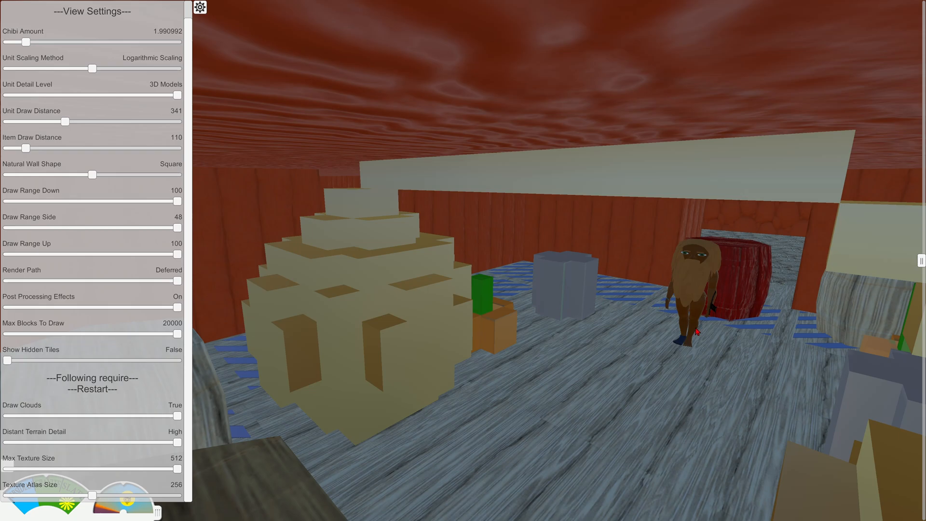
mouse_move(679, 347)
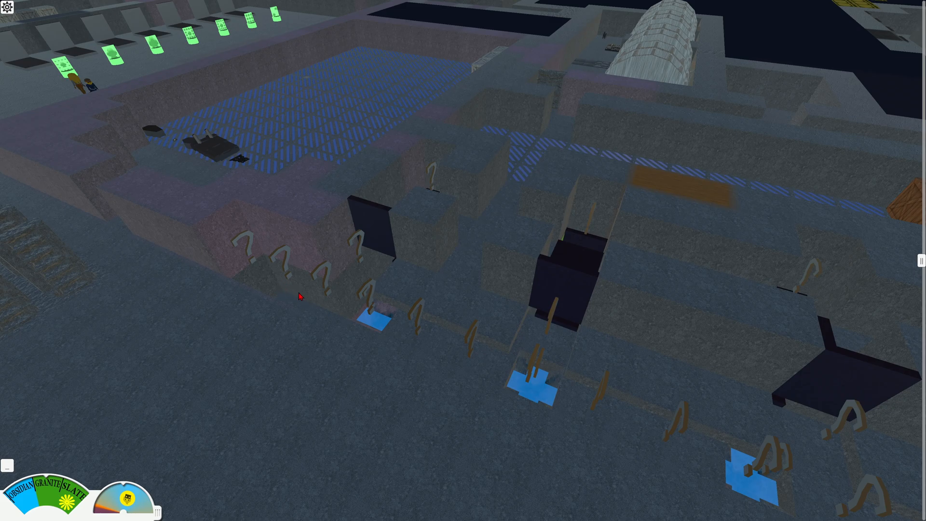
mouse_move(294, 283)
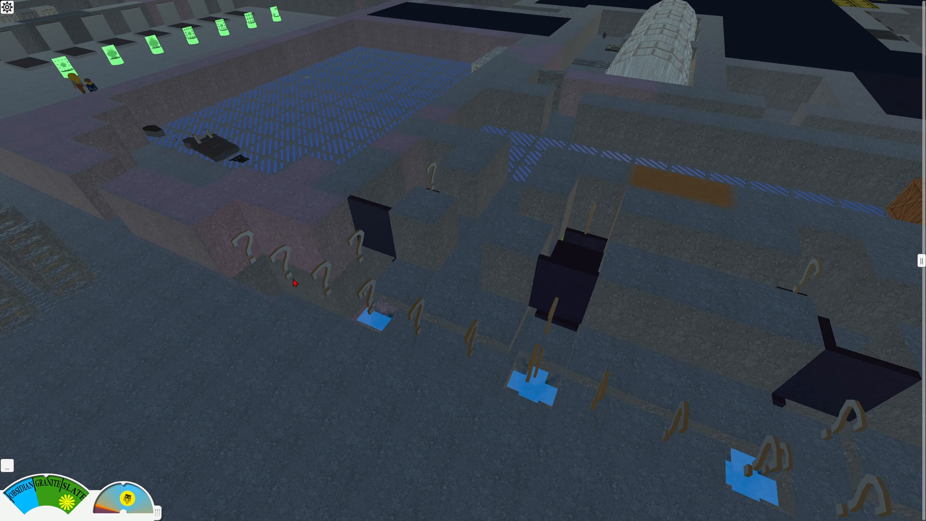
mouse_move(607, 285)
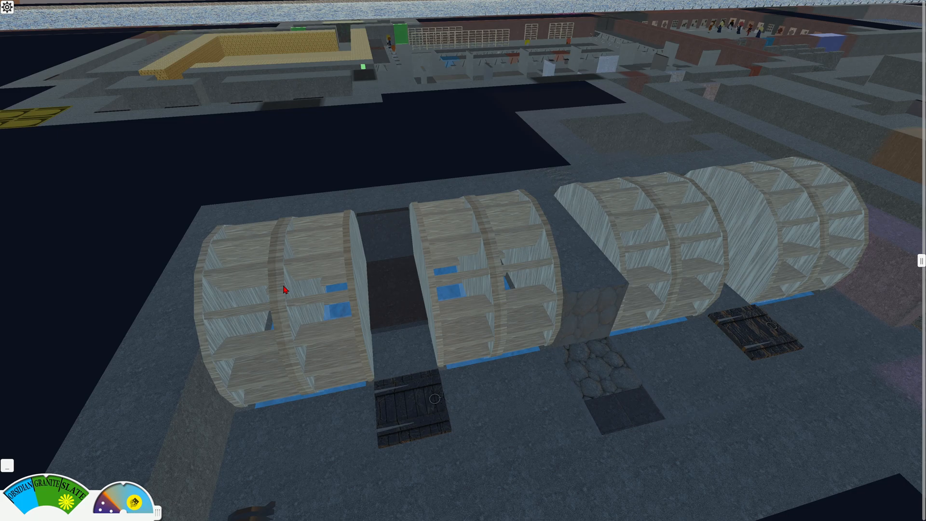
mouse_move(397, 328)
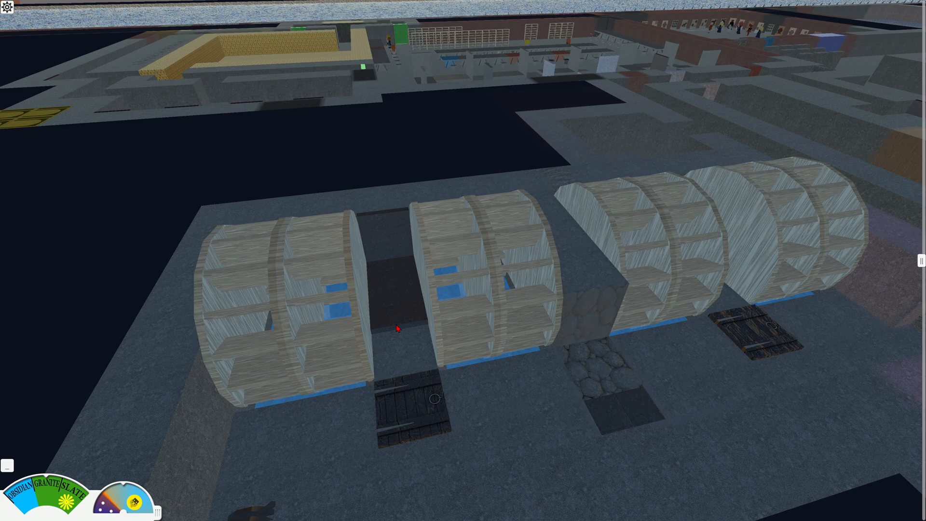
mouse_move(465, 350)
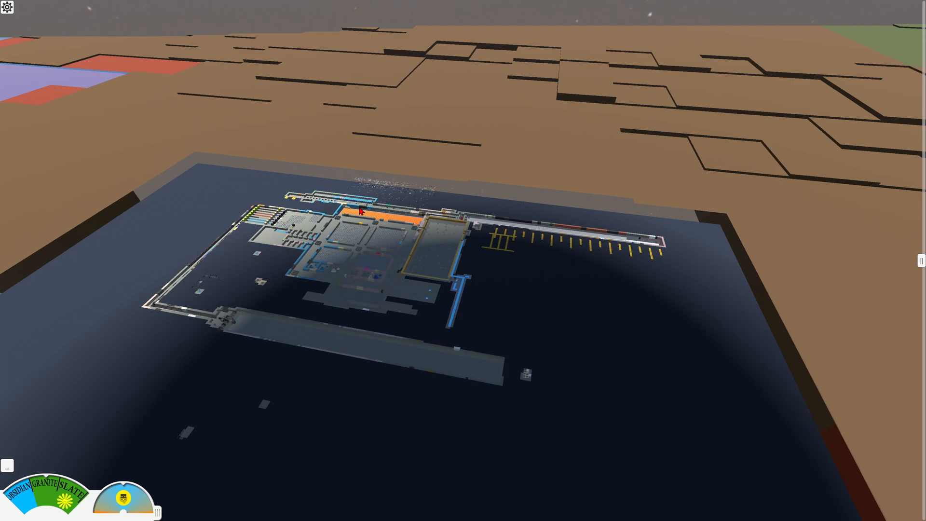
mouse_move(233, 332)
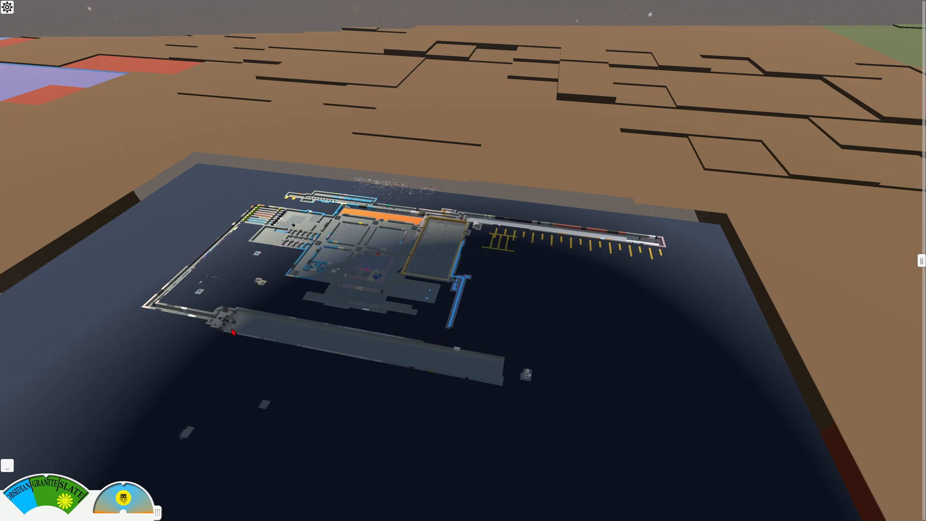